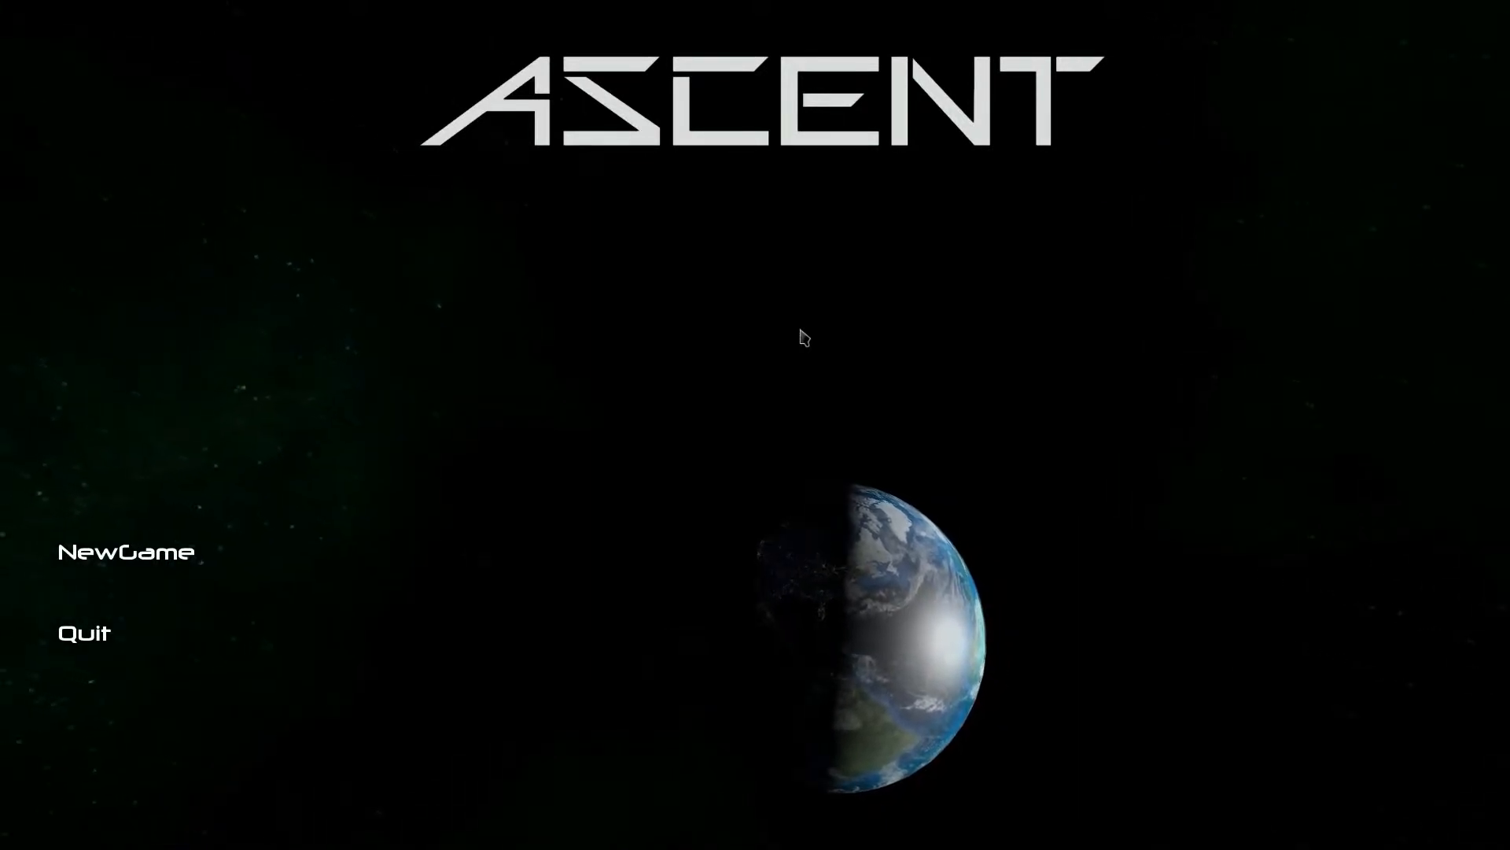
mouse_move(976, 577)
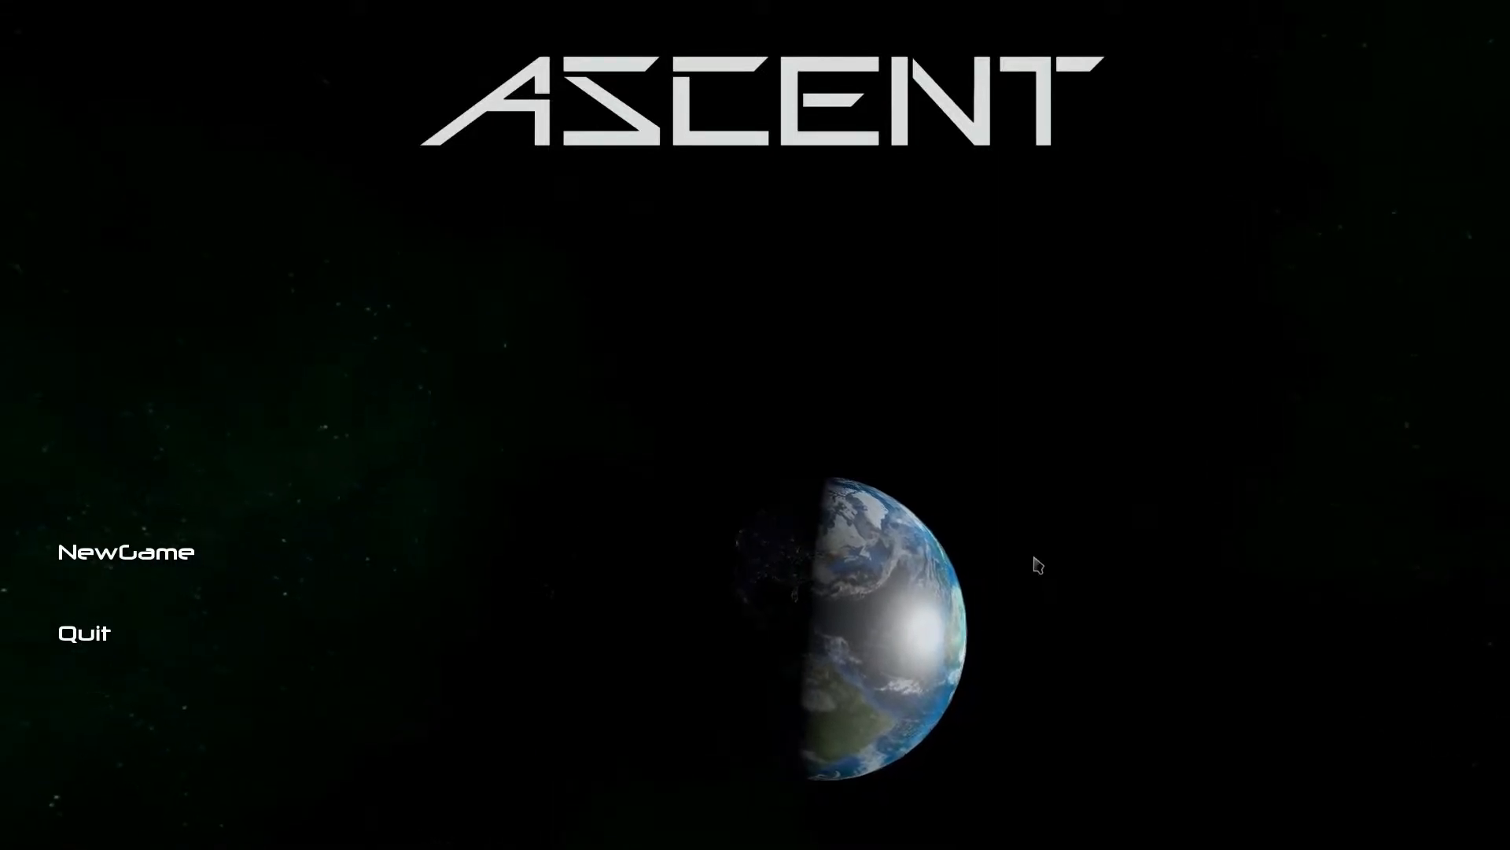
mouse_move(152, 553)
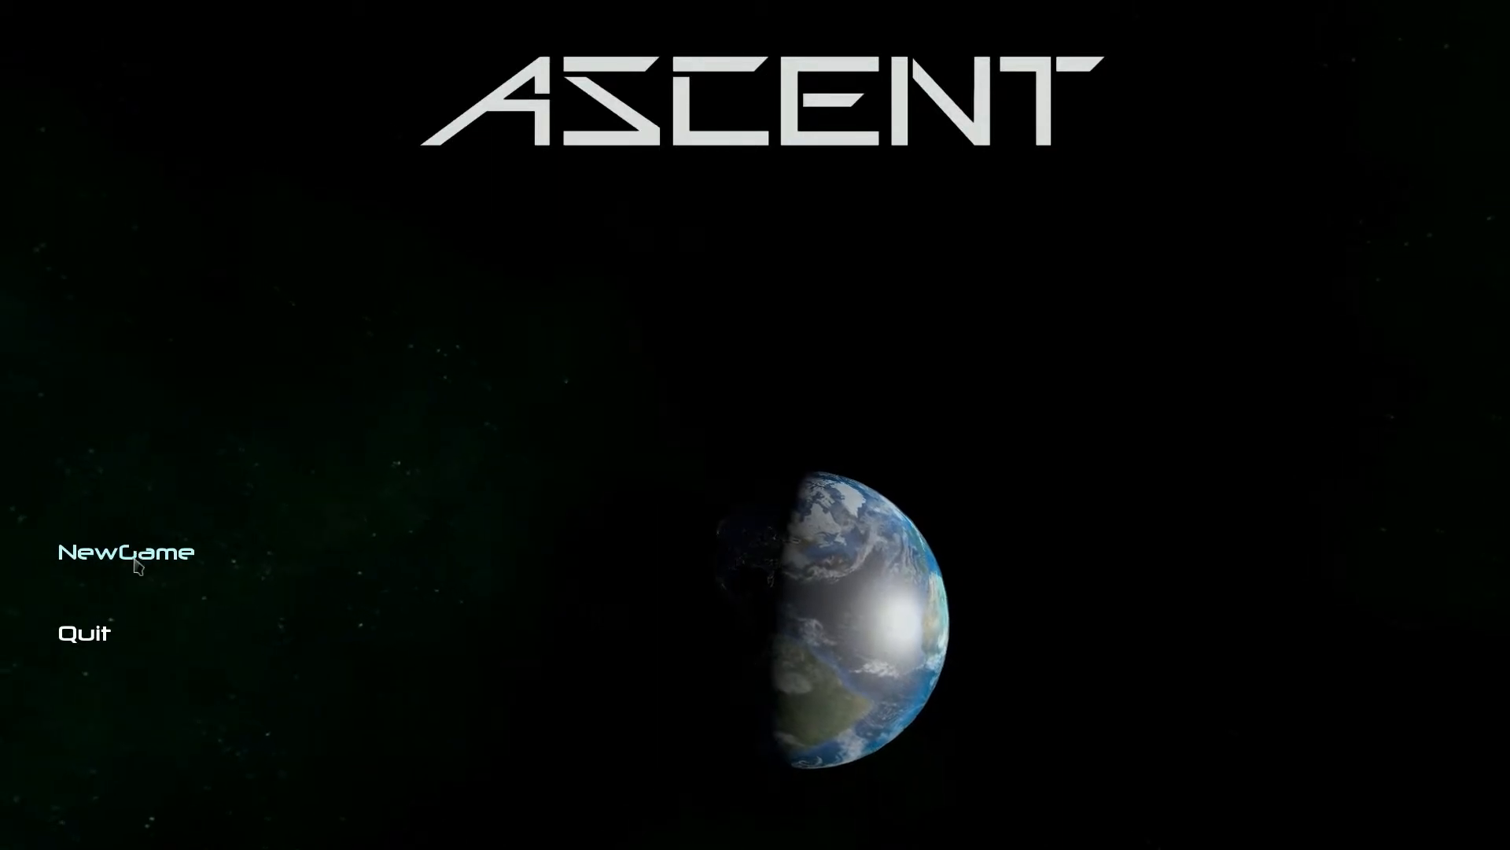
Start a new Ascent game from the main menu
left_click(126, 552)
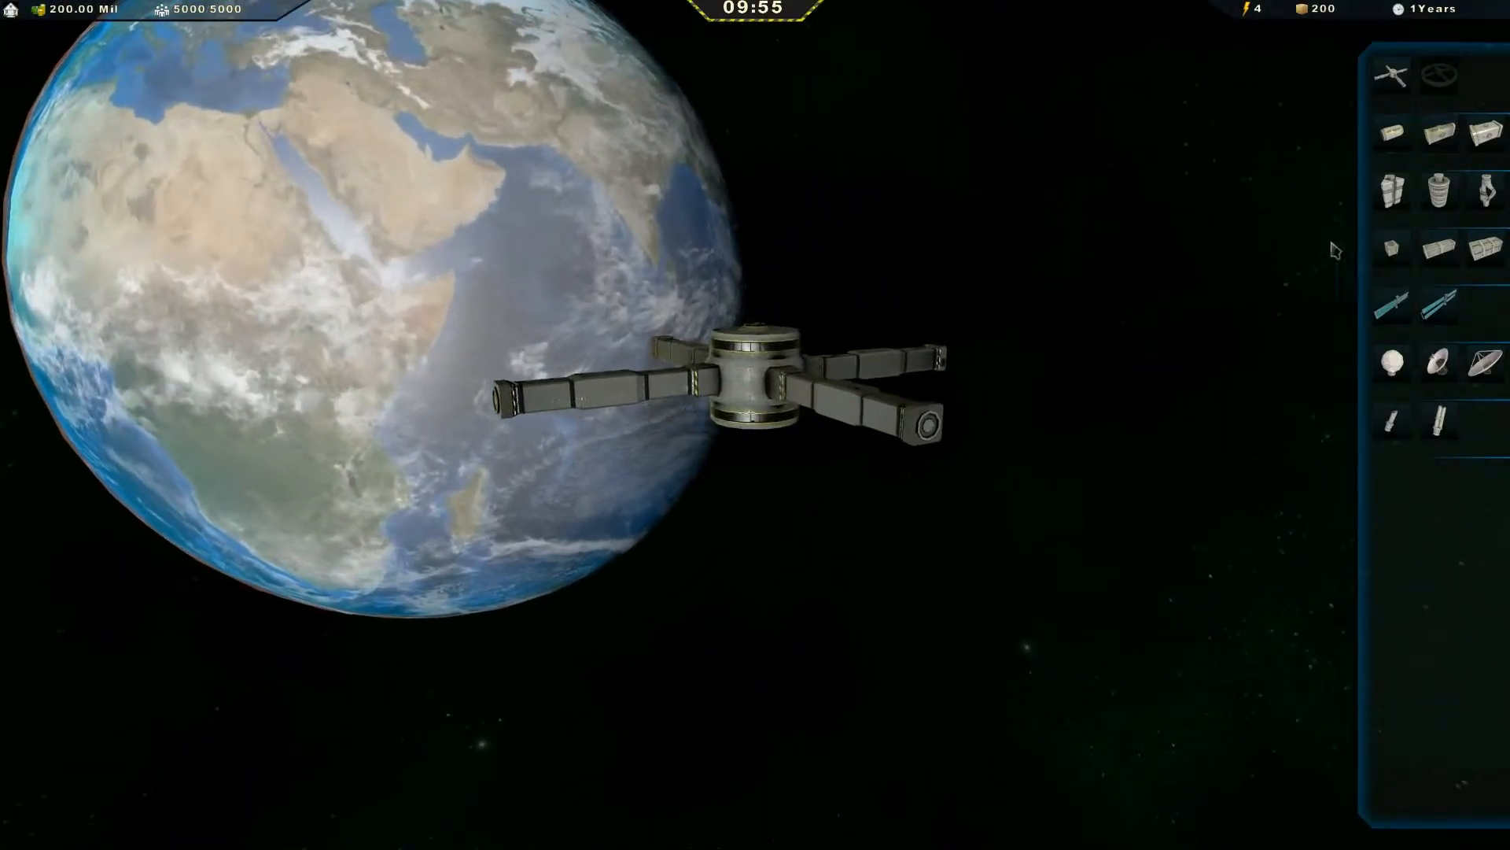
mouse_move(1483, 133)
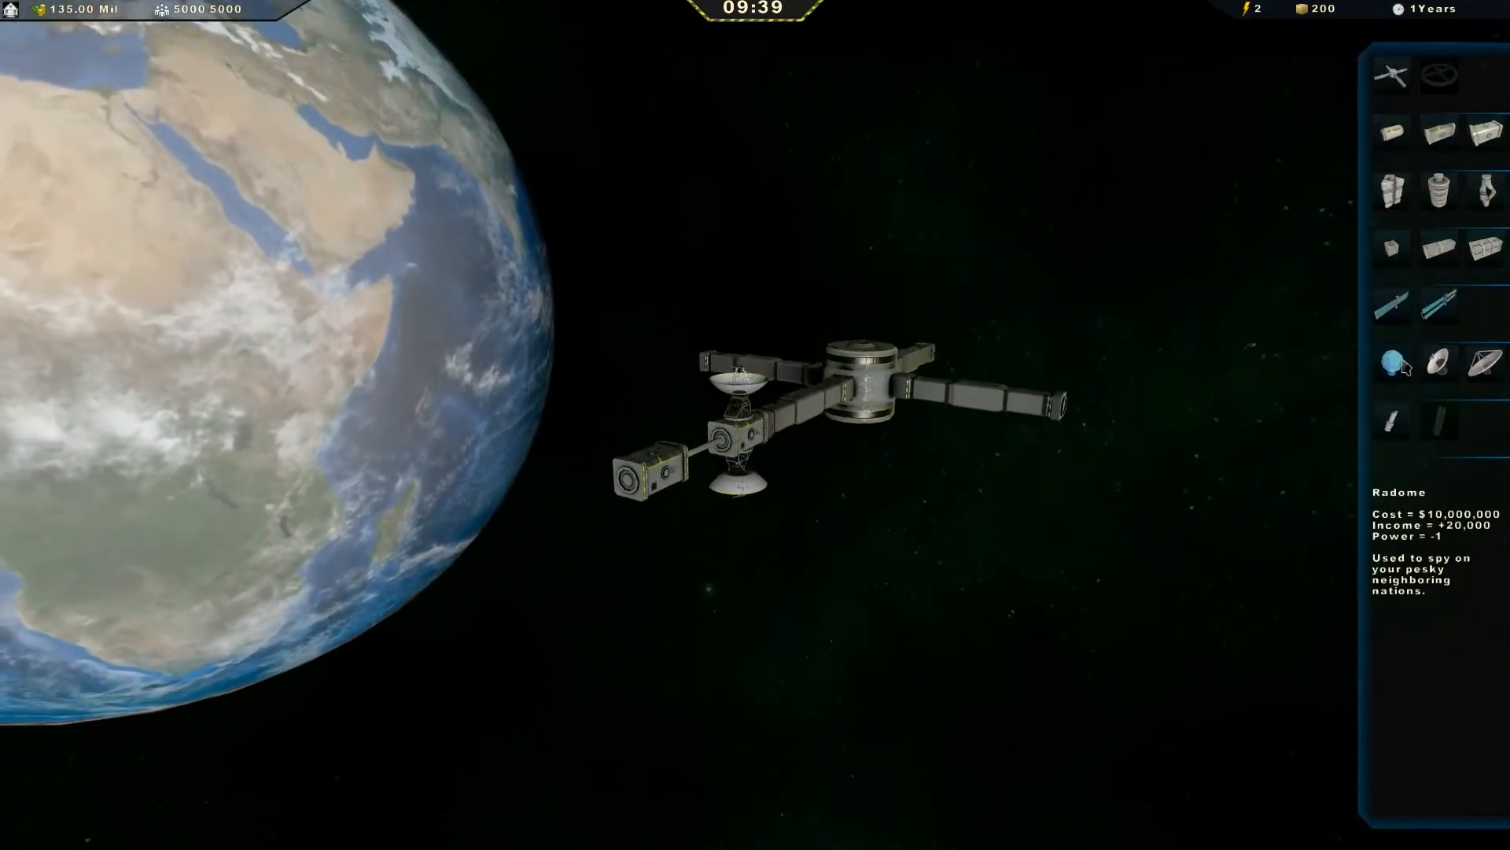
Add a radome, then attach a square connector to the station
left_click(1393, 366)
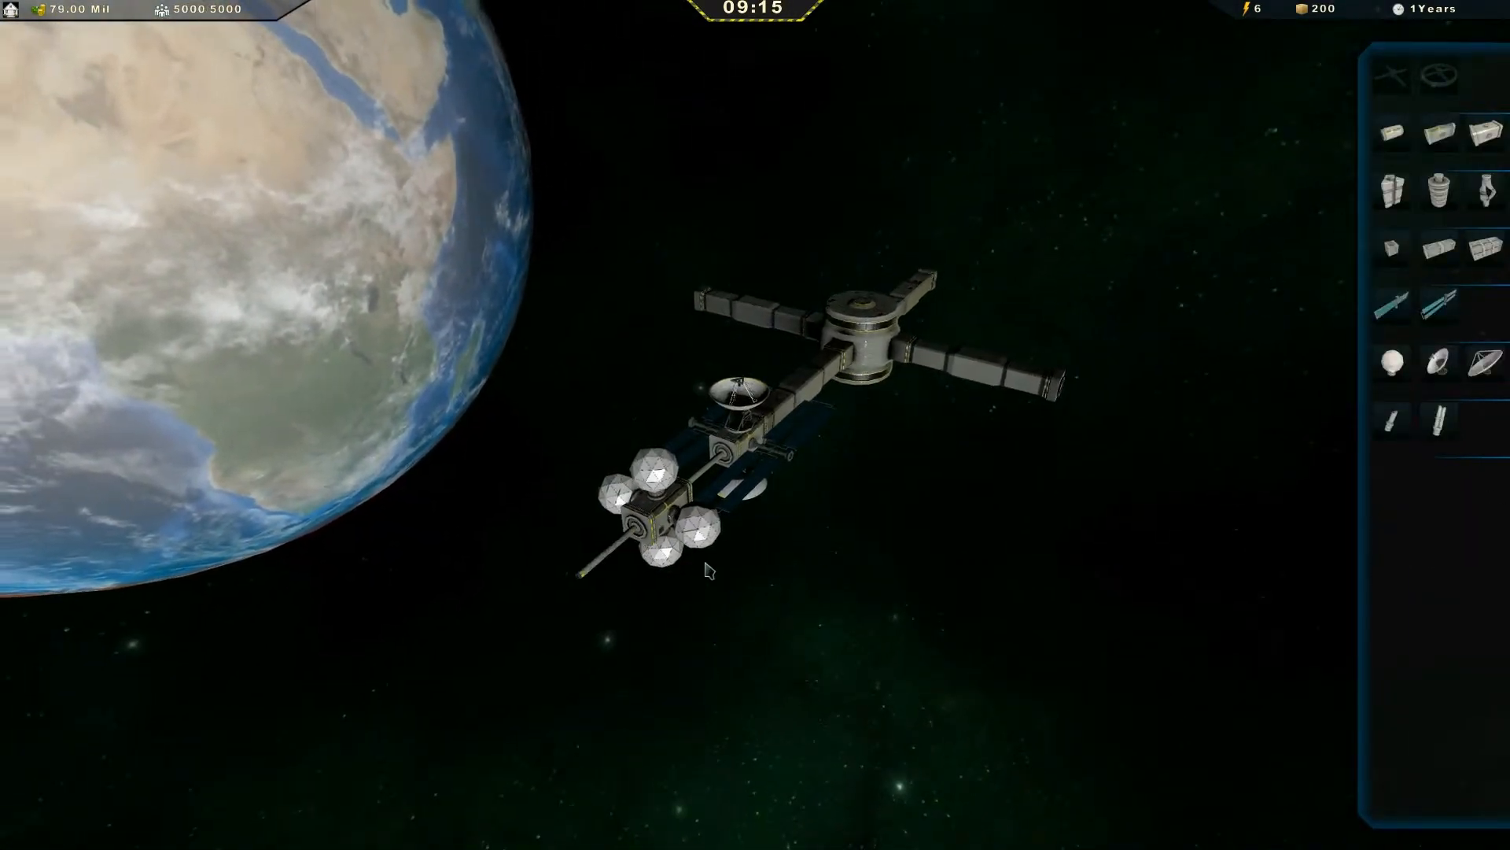
left_click(1487, 134)
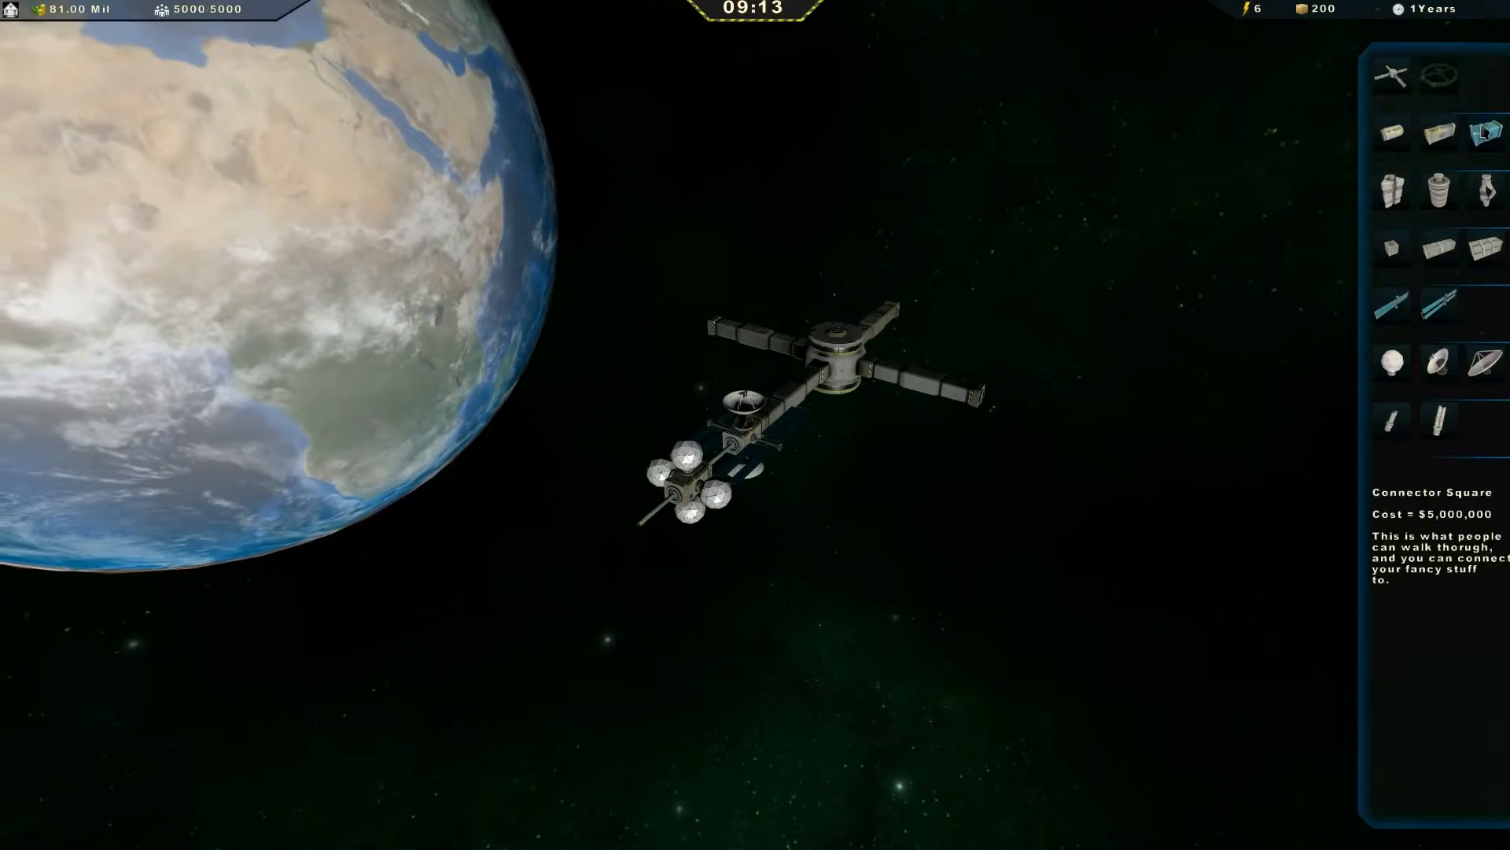
left_click(644, 538)
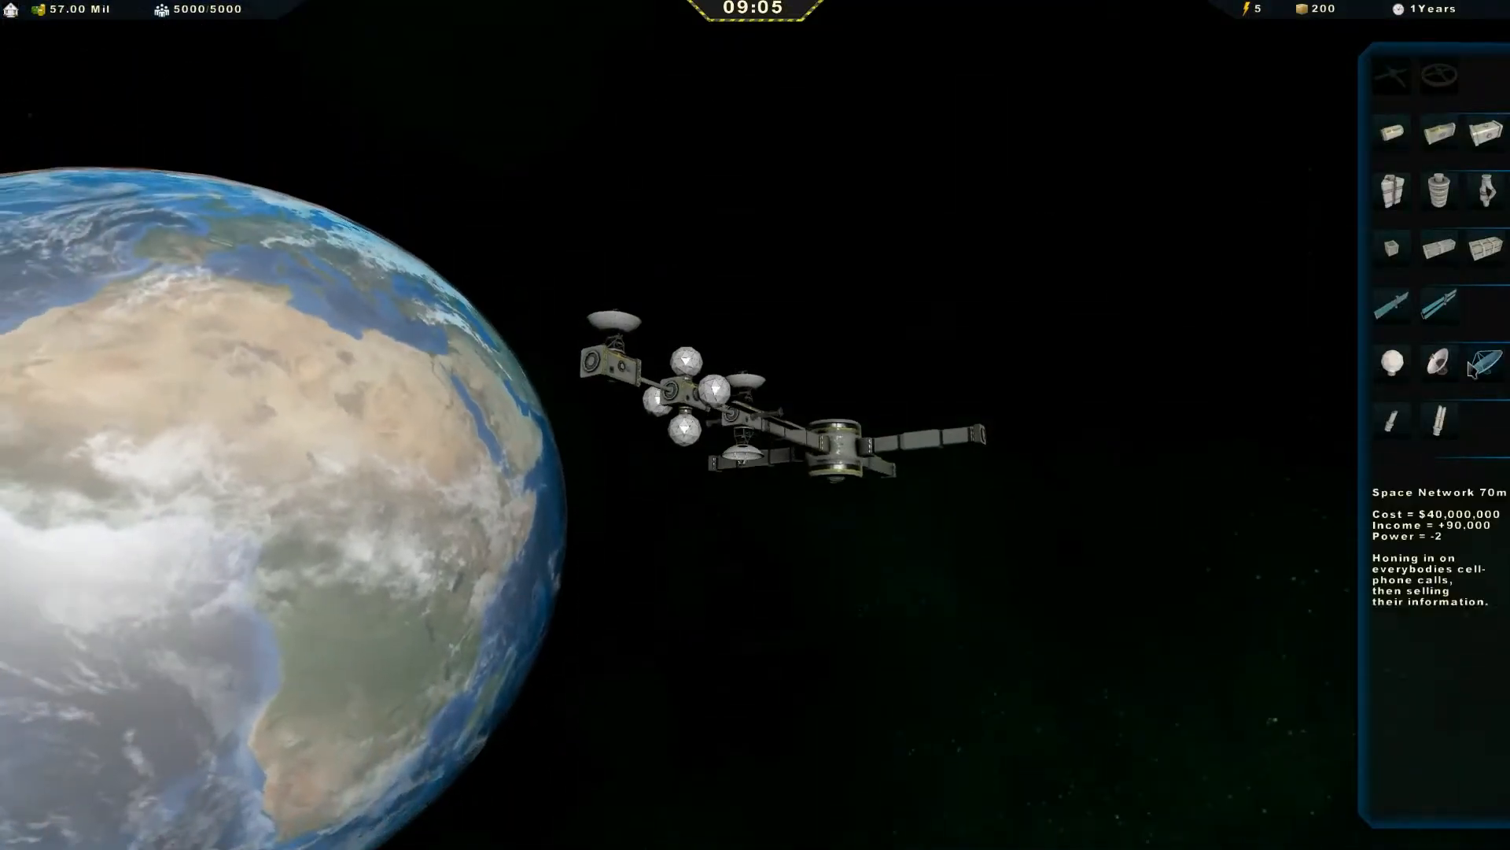
Place a large network dish and a medium solar panel on the station
left_click(1493, 360)
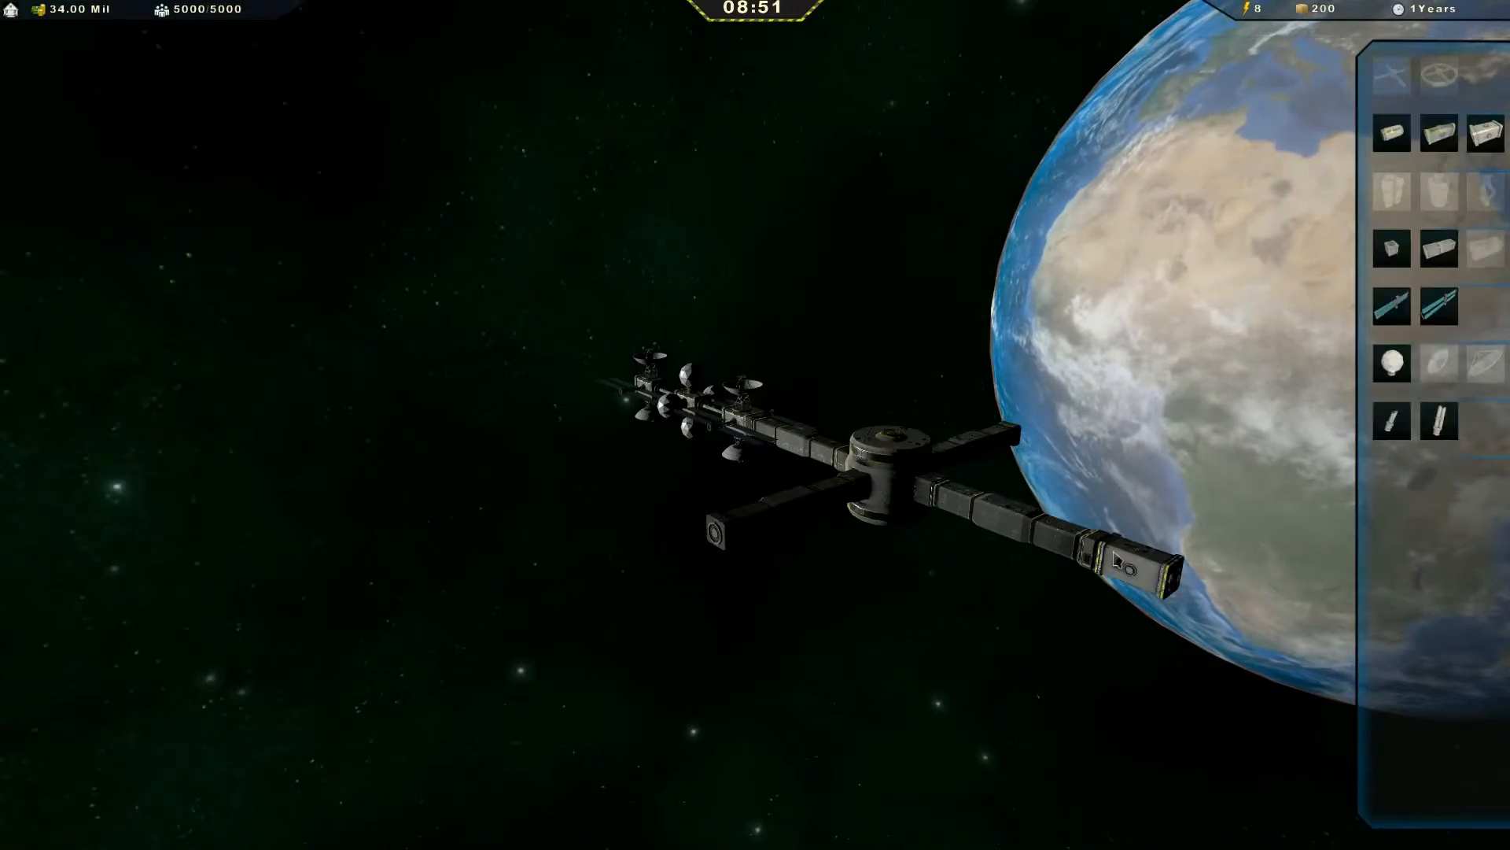
mouse_move(1452, 312)
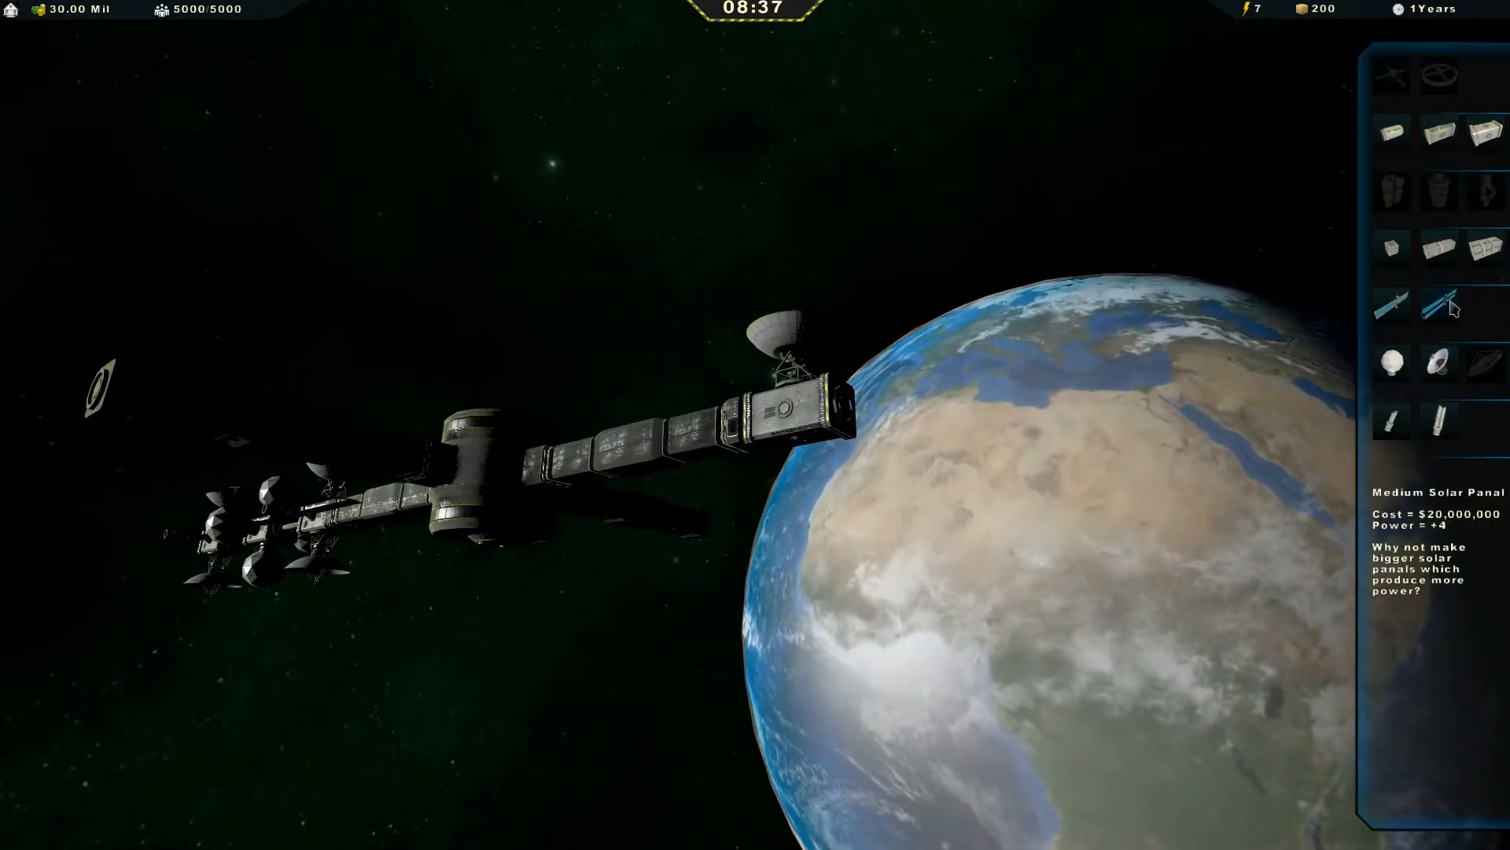
left_click(1438, 309)
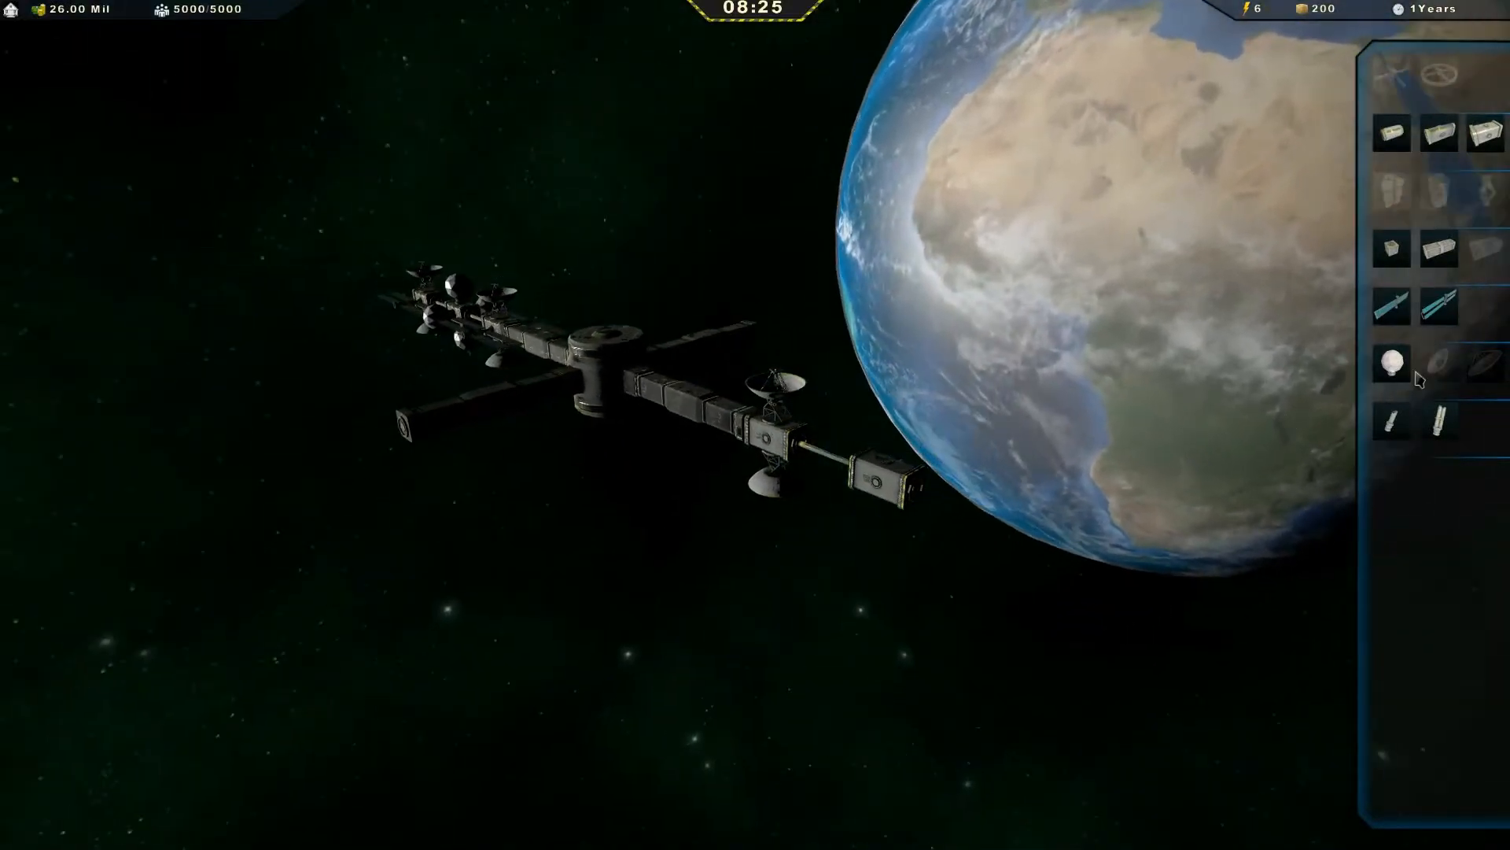
Attach two radomes near the end of the long corridor
left_click(1391, 366)
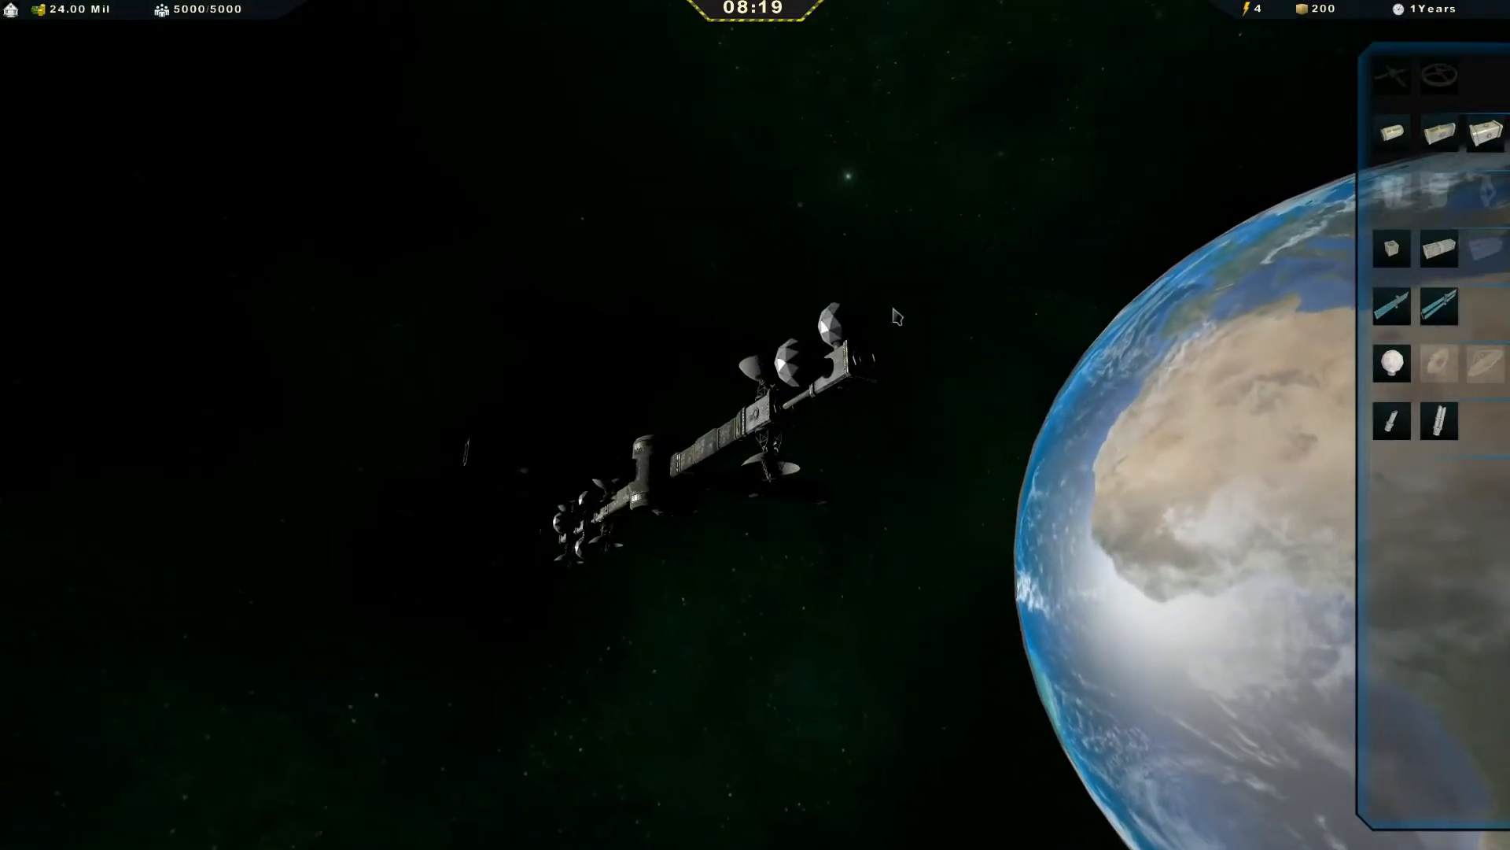
mouse_move(1391, 378)
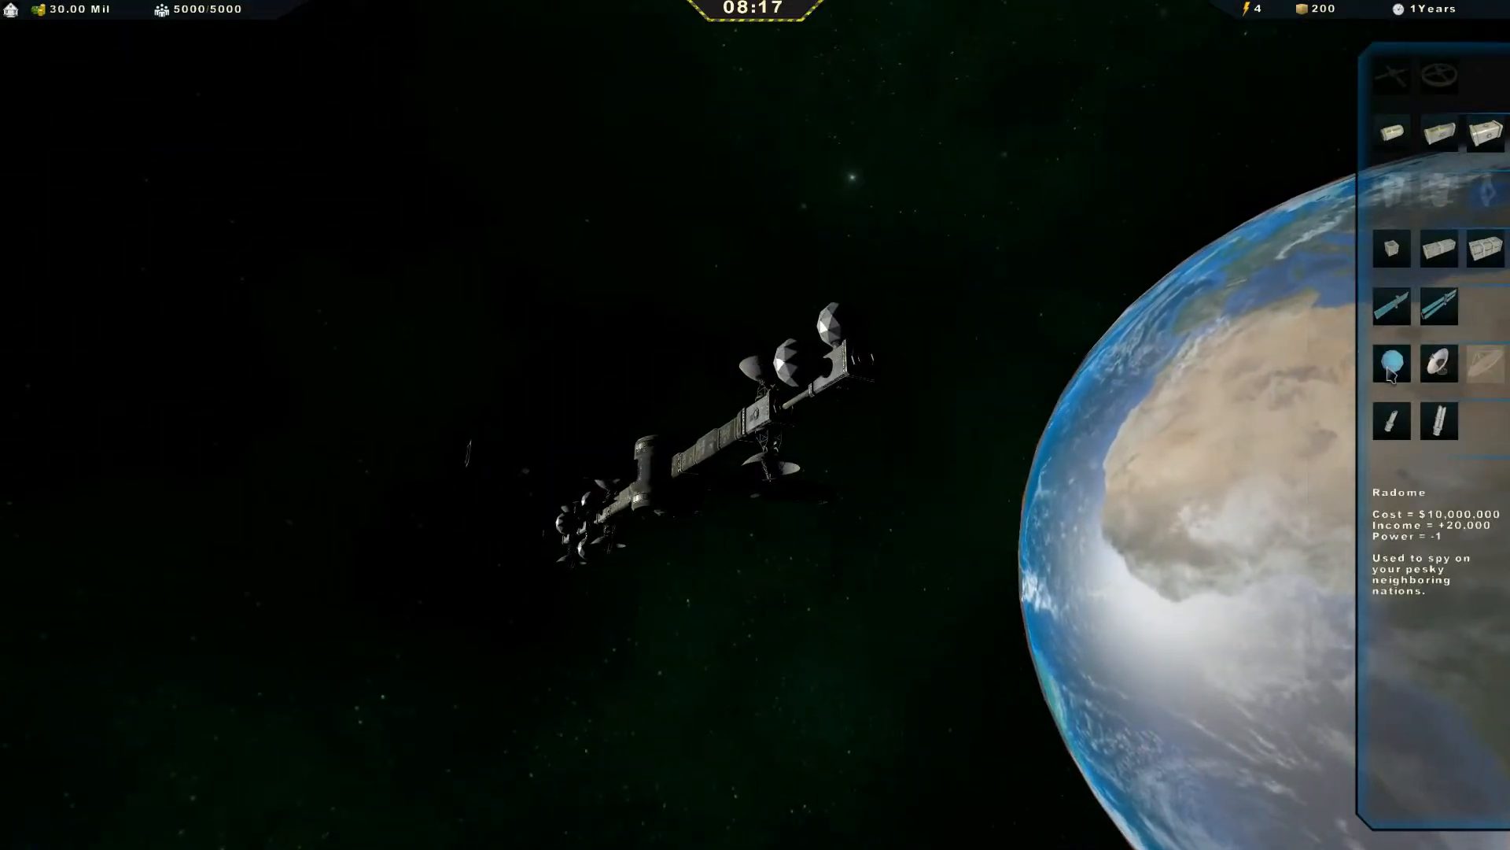
left_click(1391, 365)
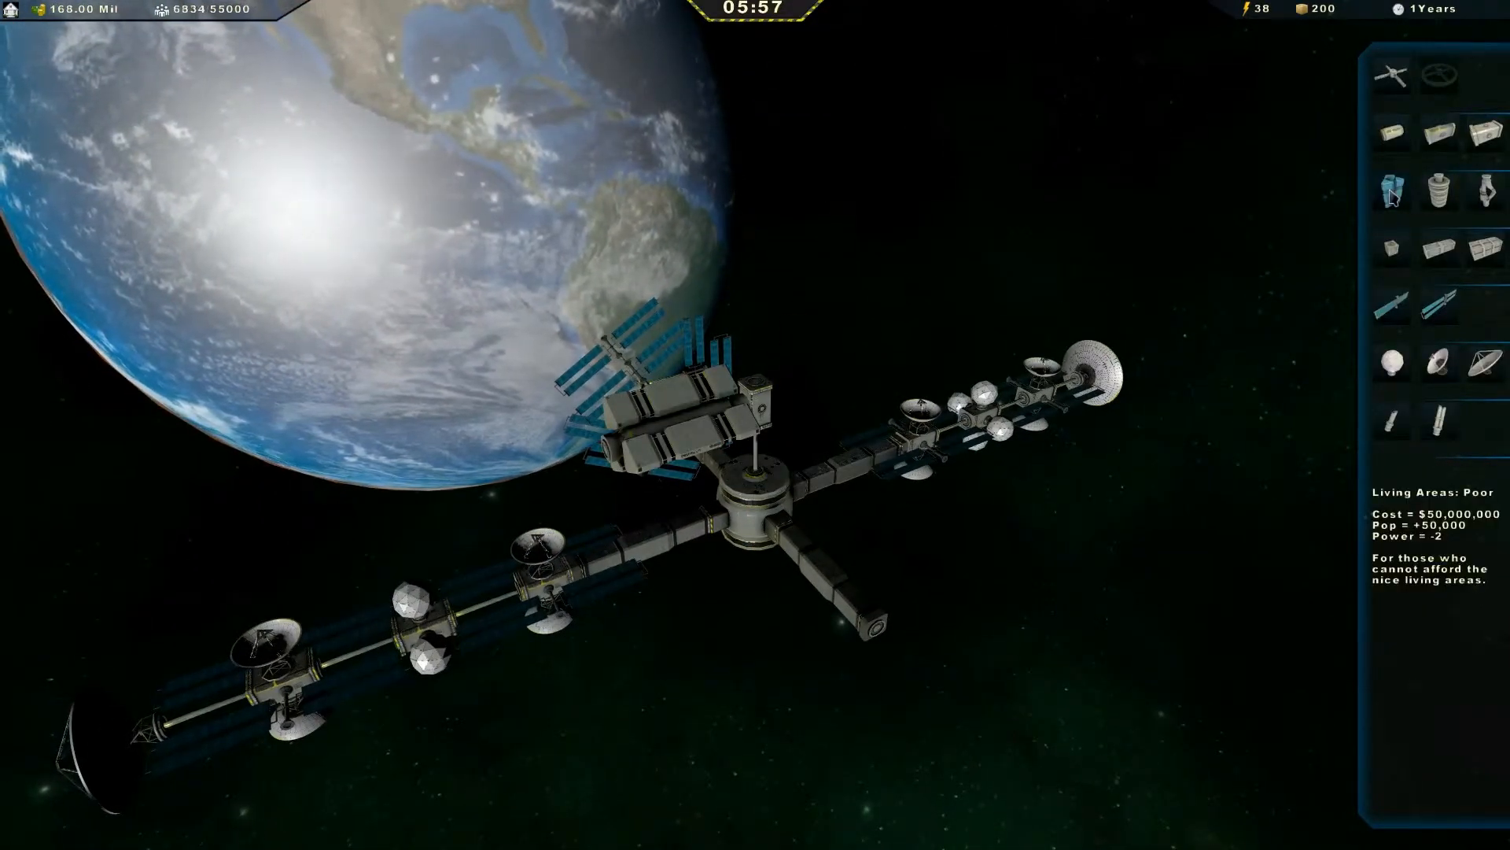
Select a build-panel part for the ring habitat below the hub
left_click(1393, 195)
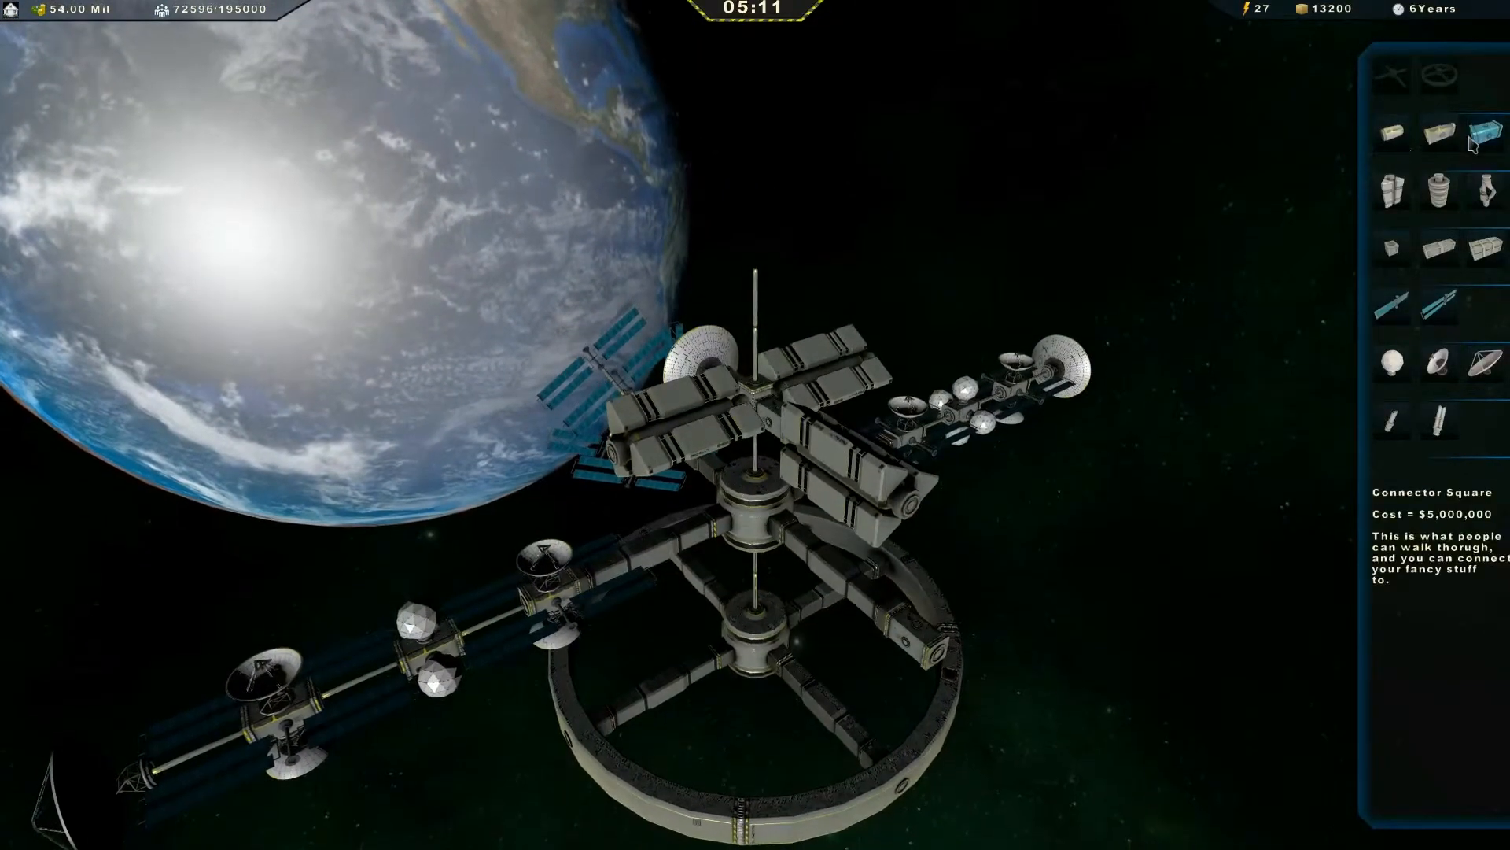
Pick a living-quarters module to stack on the central mast
left_click(1480, 131)
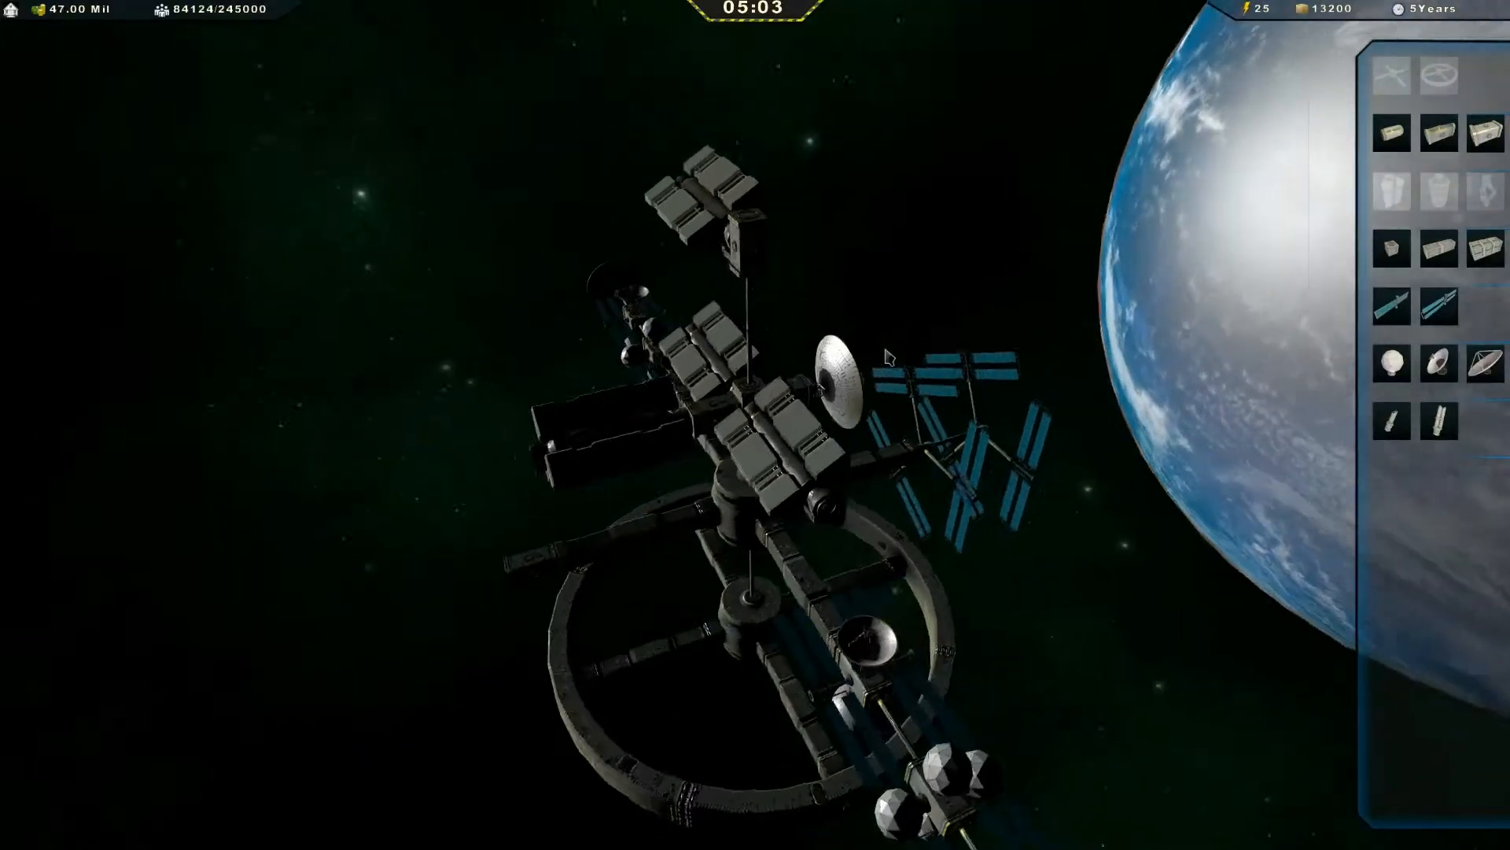
mouse_move(1390, 185)
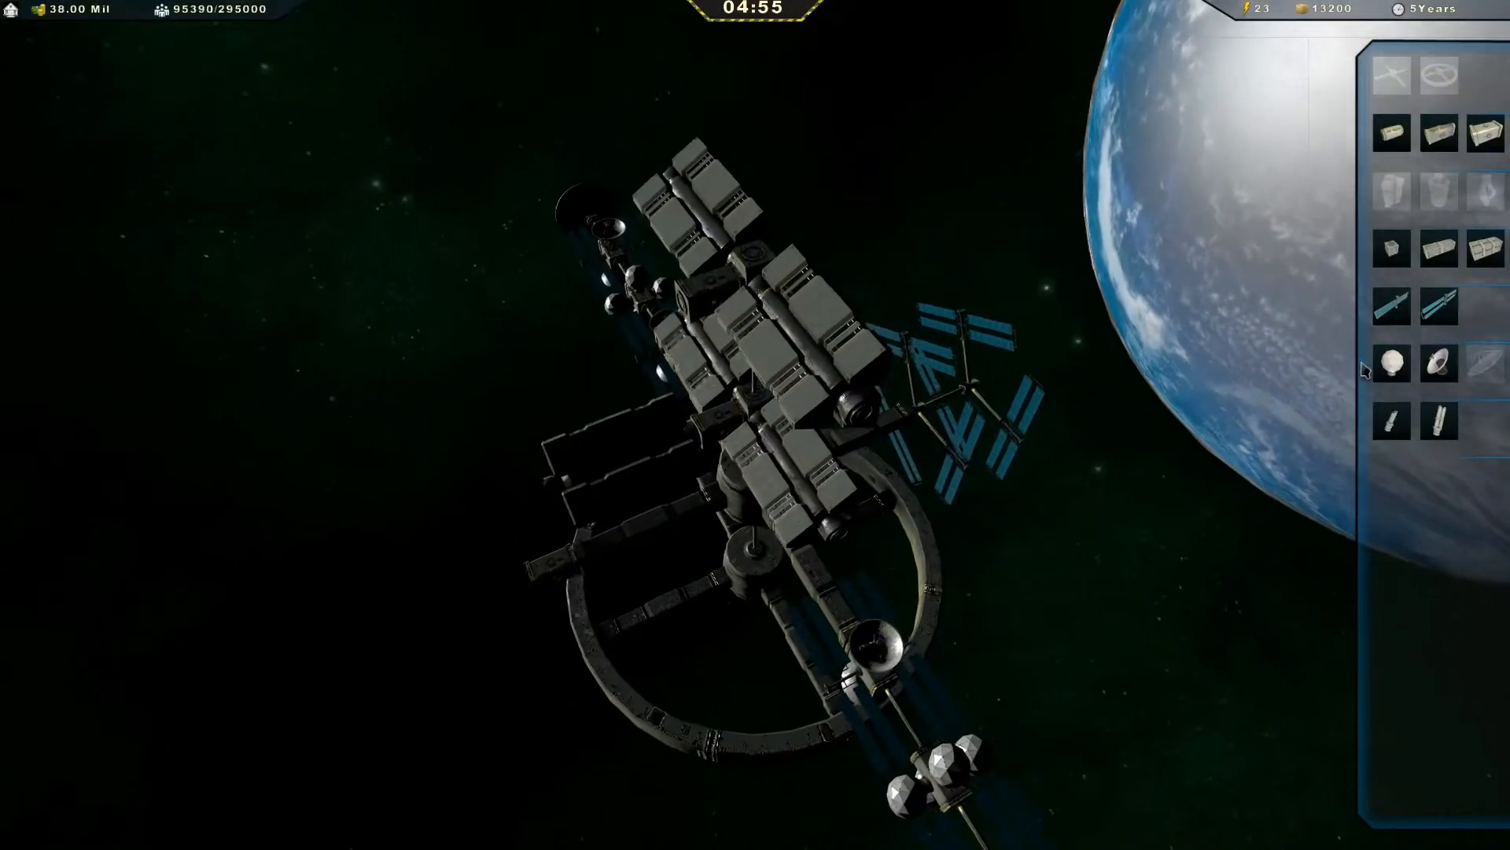
mouse_move(1408, 143)
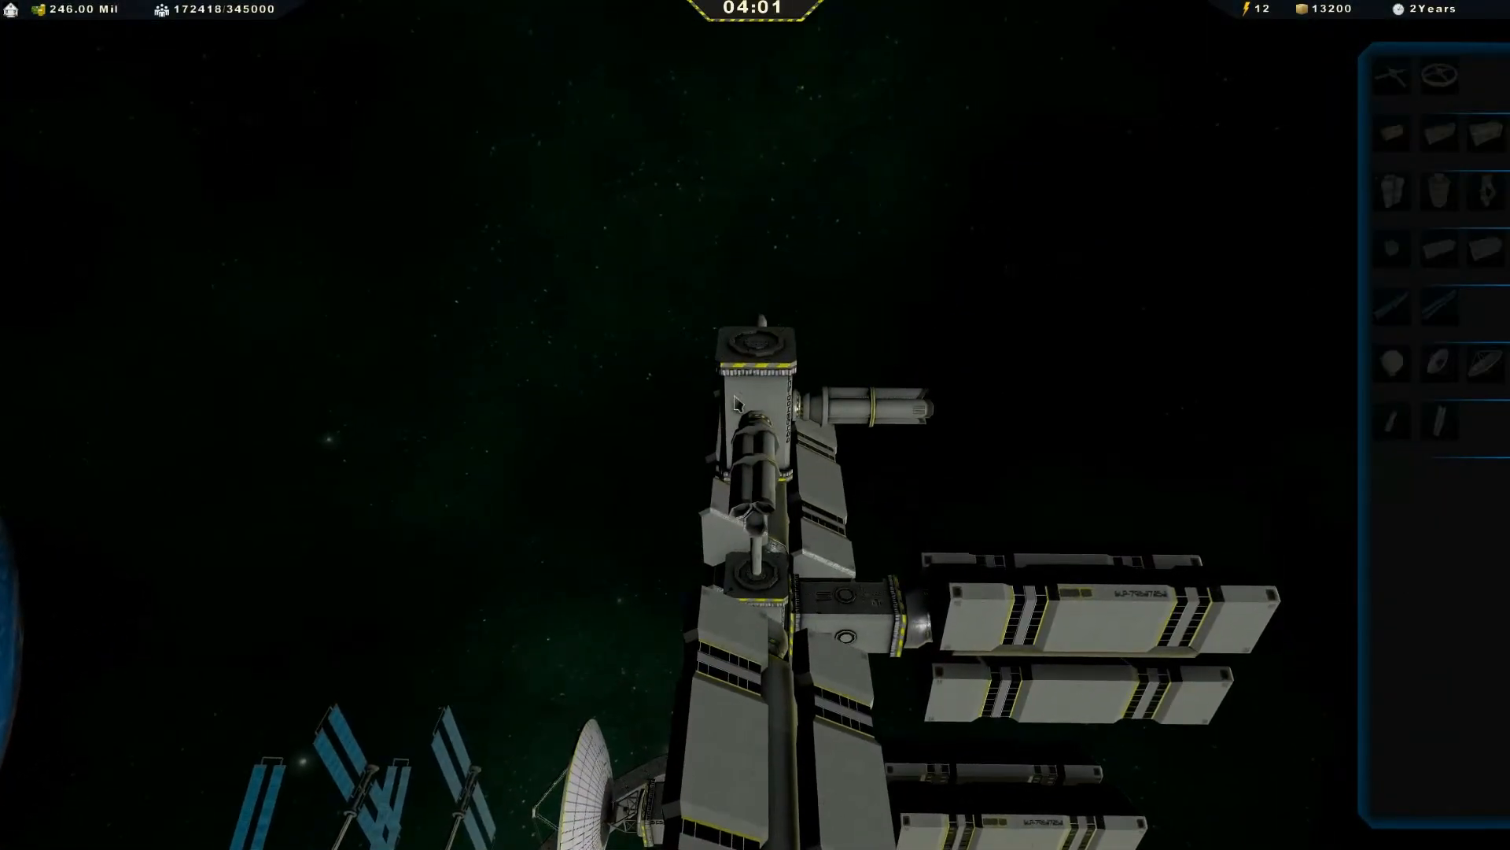
mouse_move(1388, 424)
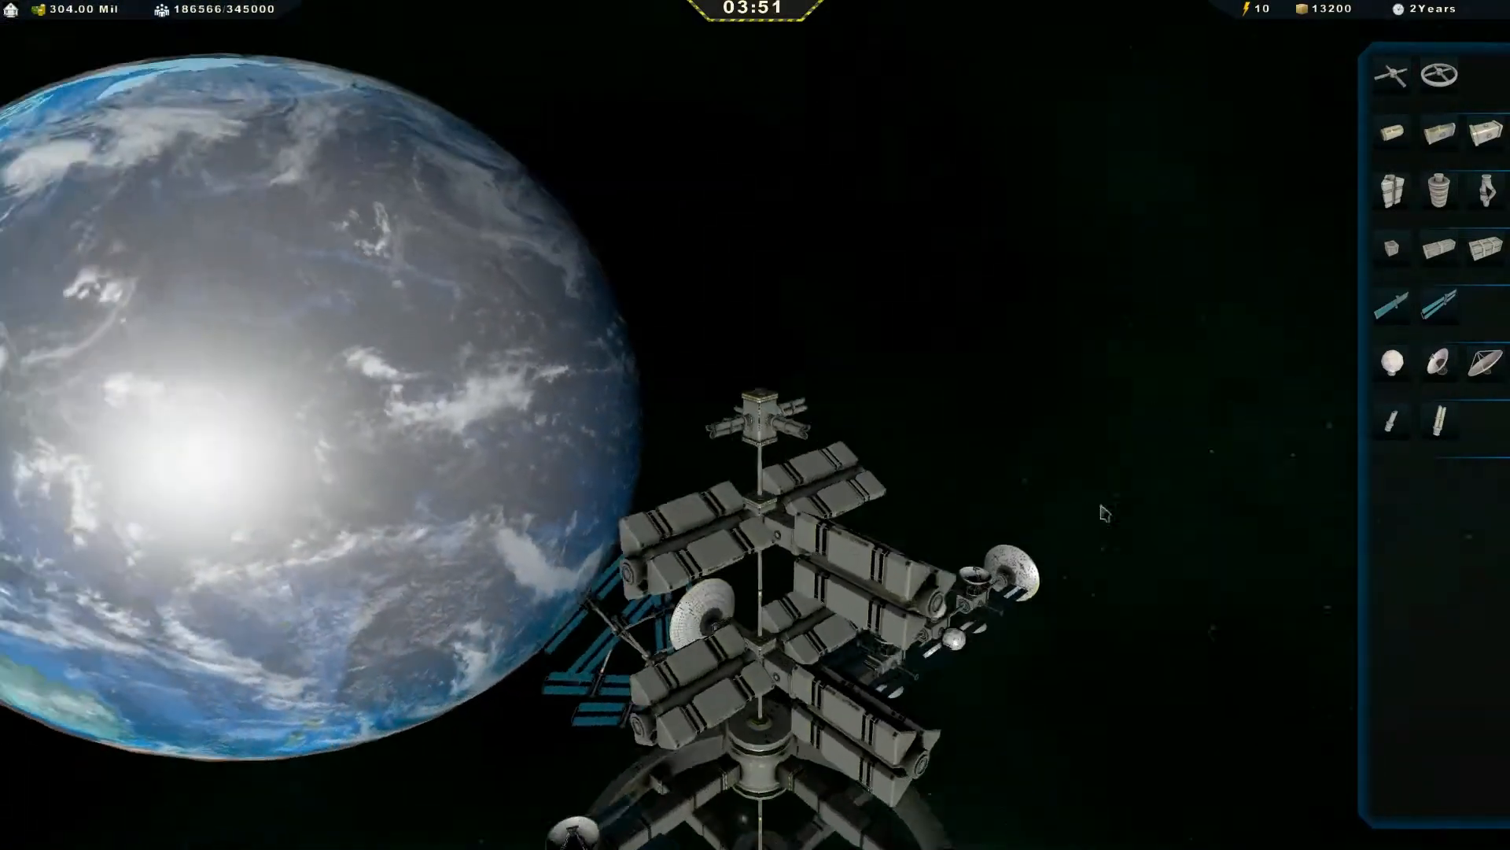
mouse_move(1439, 363)
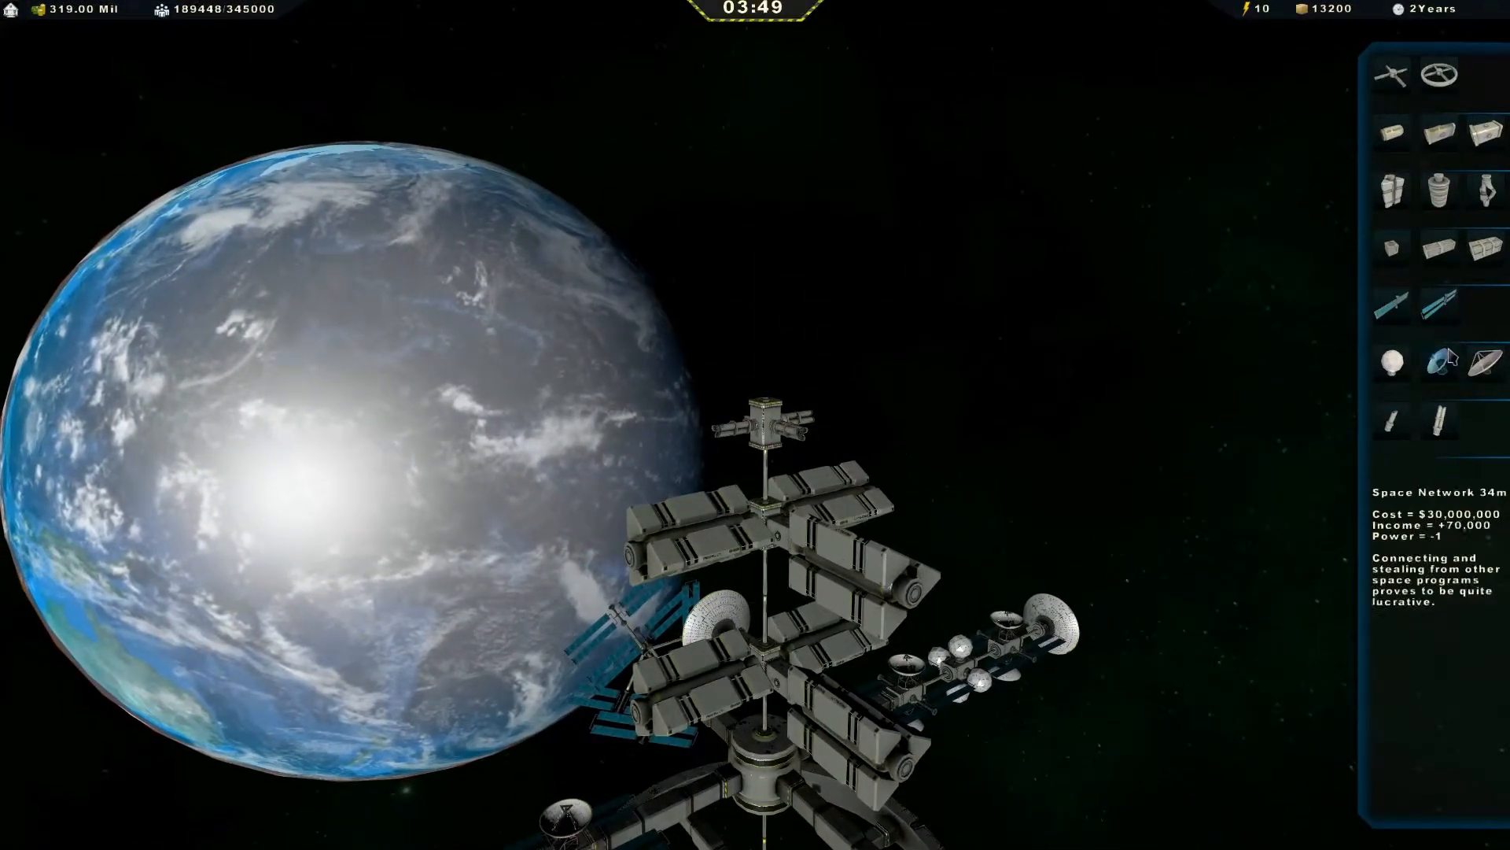
mouse_move(1396, 379)
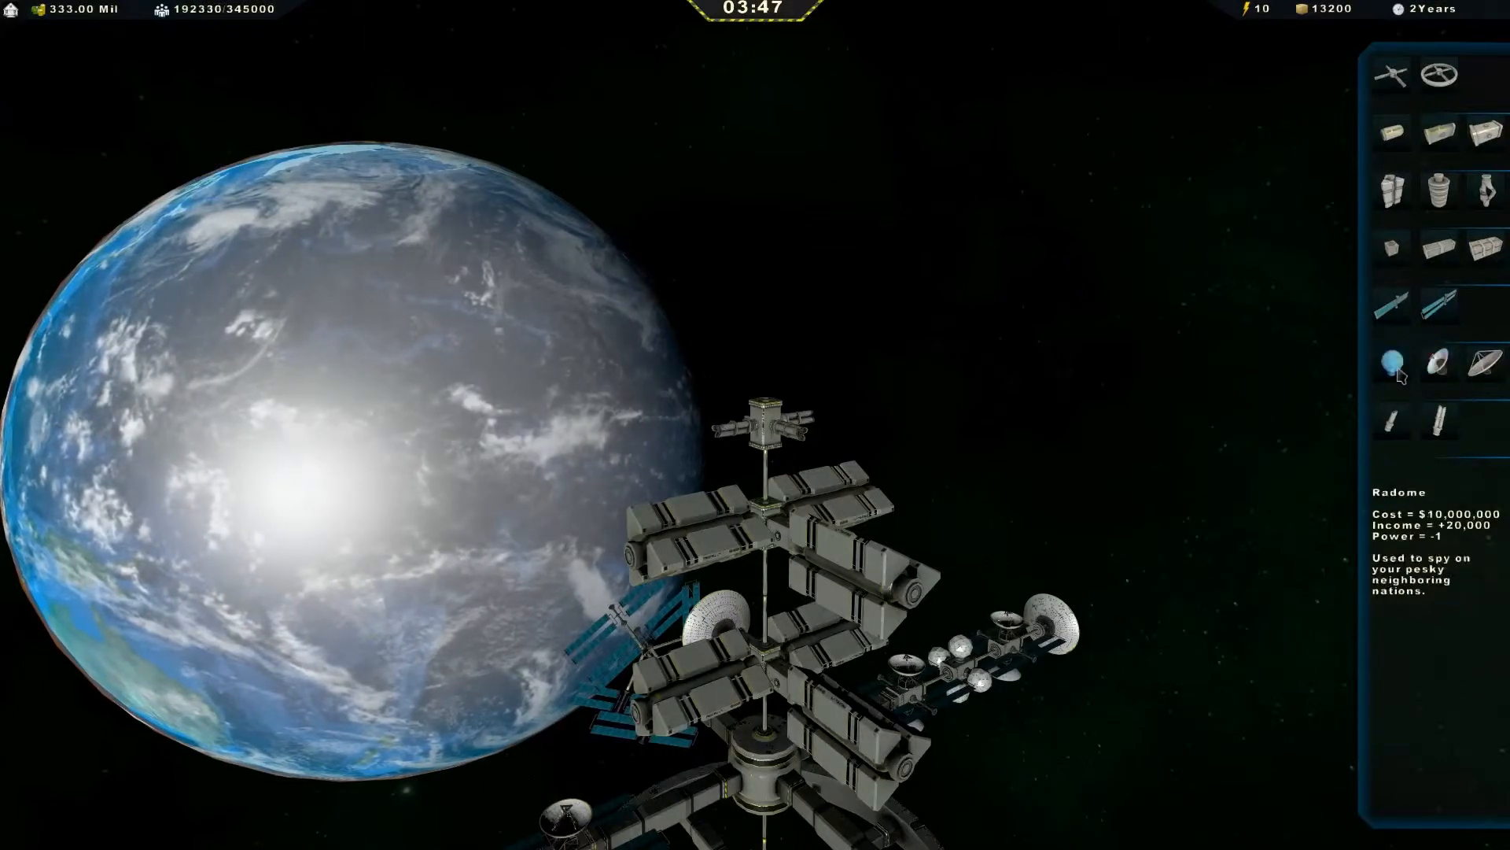
Choose a part from the side panel for the mast's top hub
left_click(1394, 361)
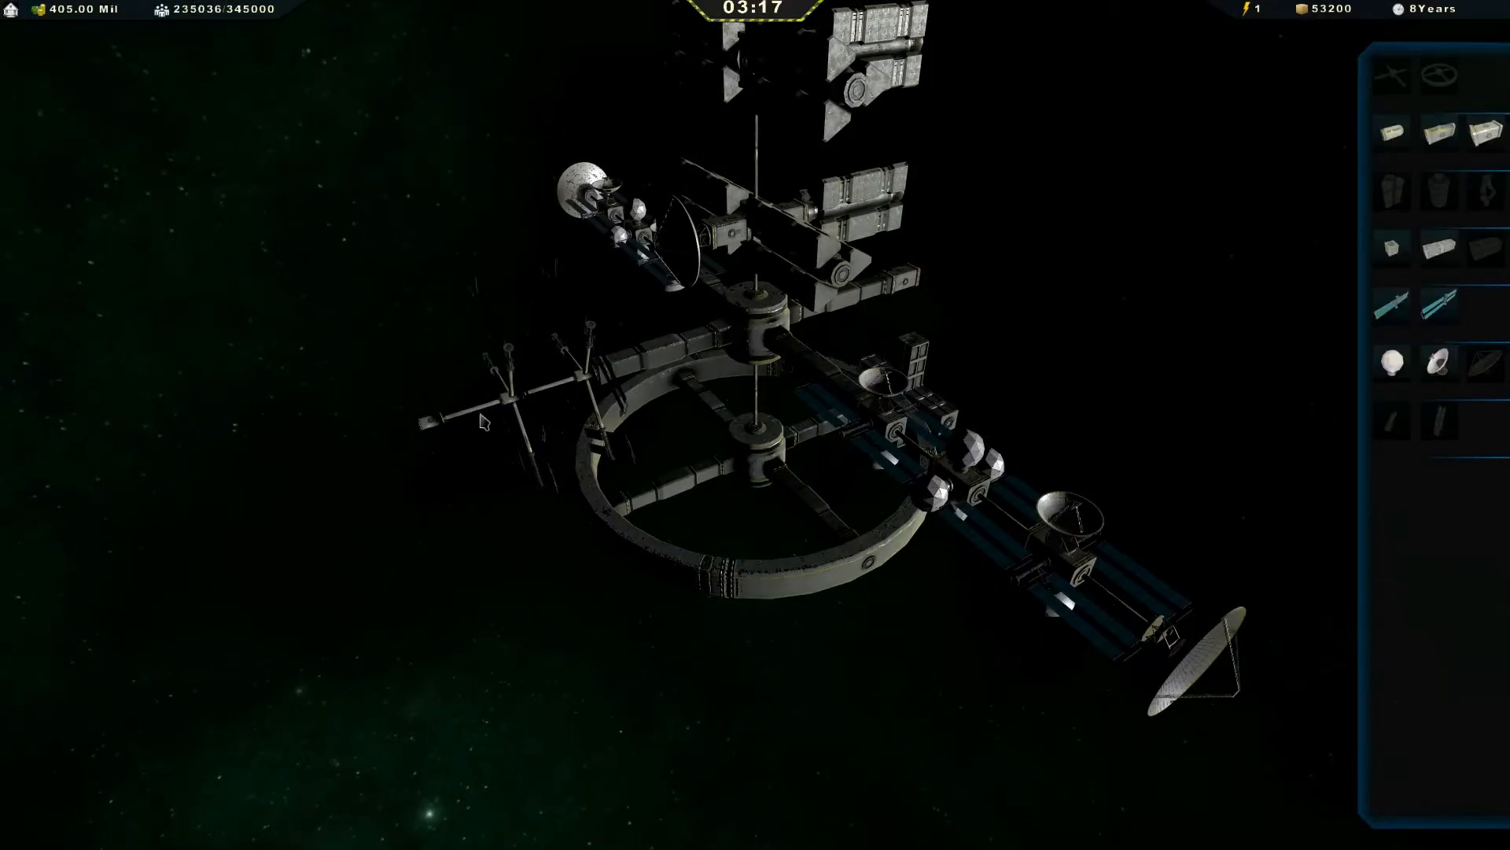
mouse_move(1417, 212)
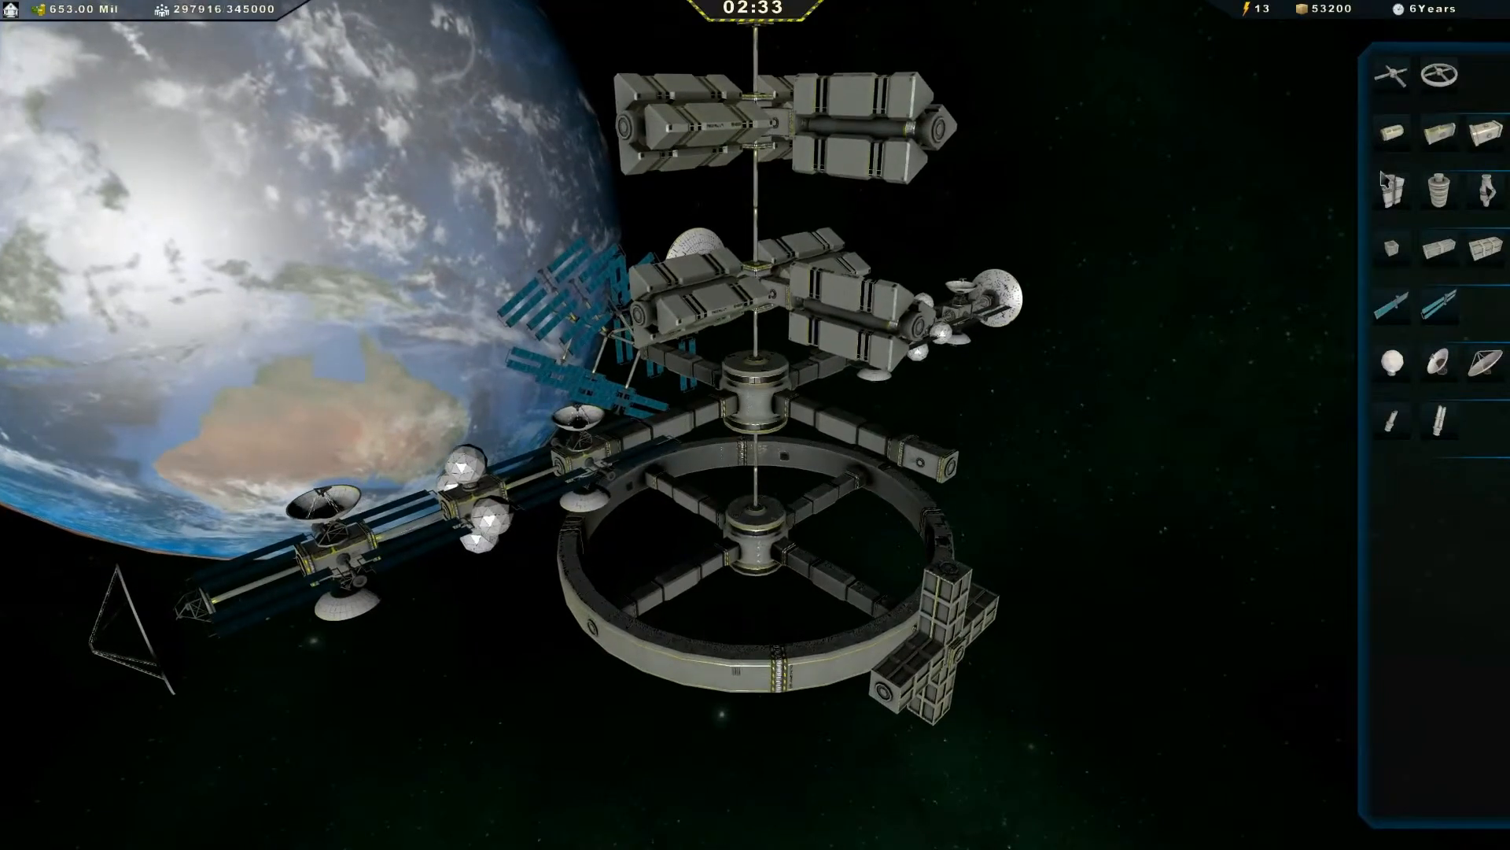
mouse_move(1453, 317)
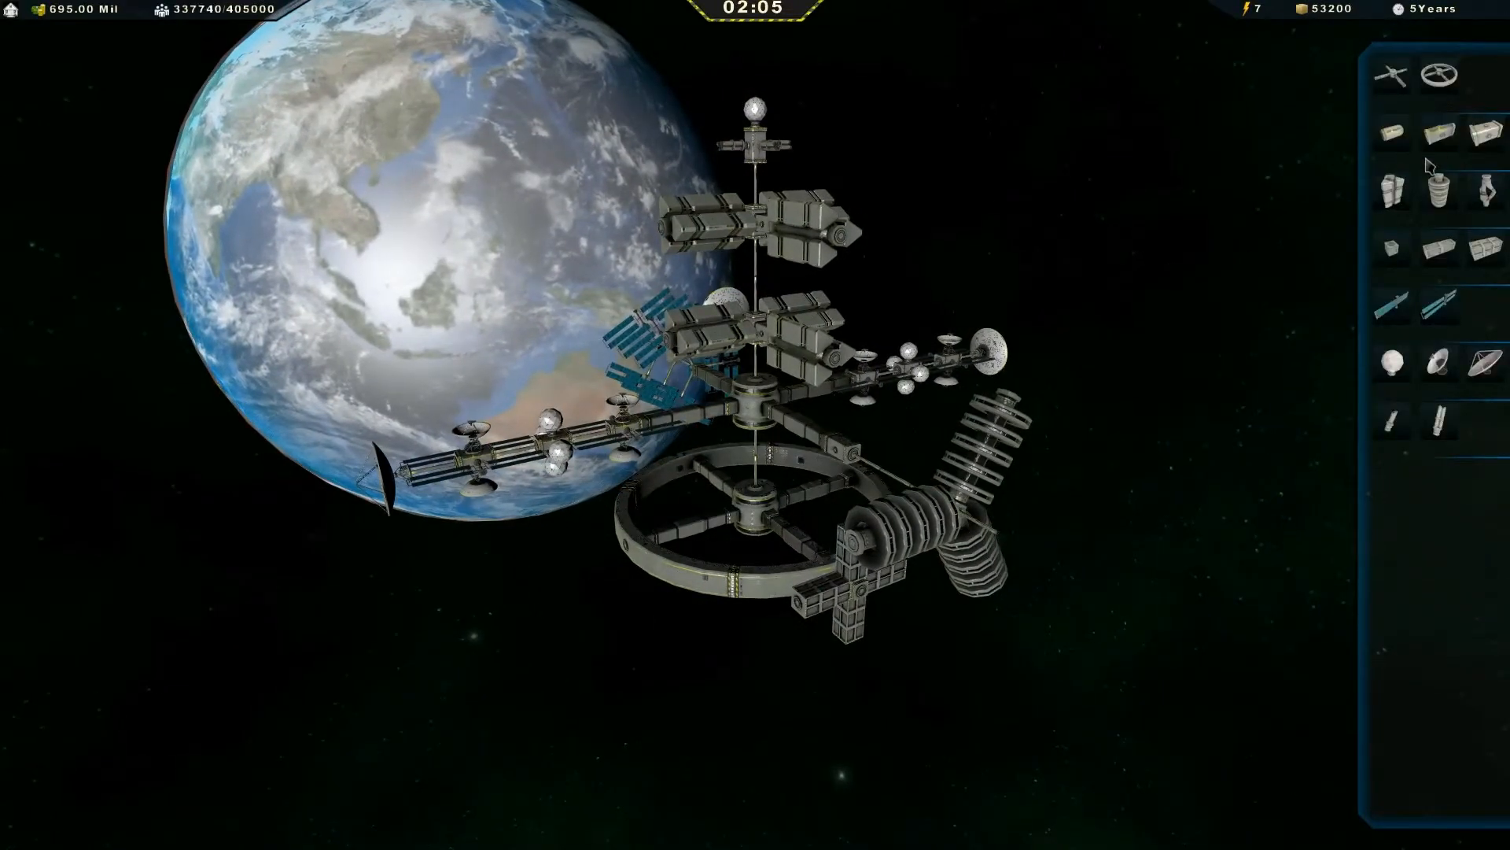
mouse_move(1442, 317)
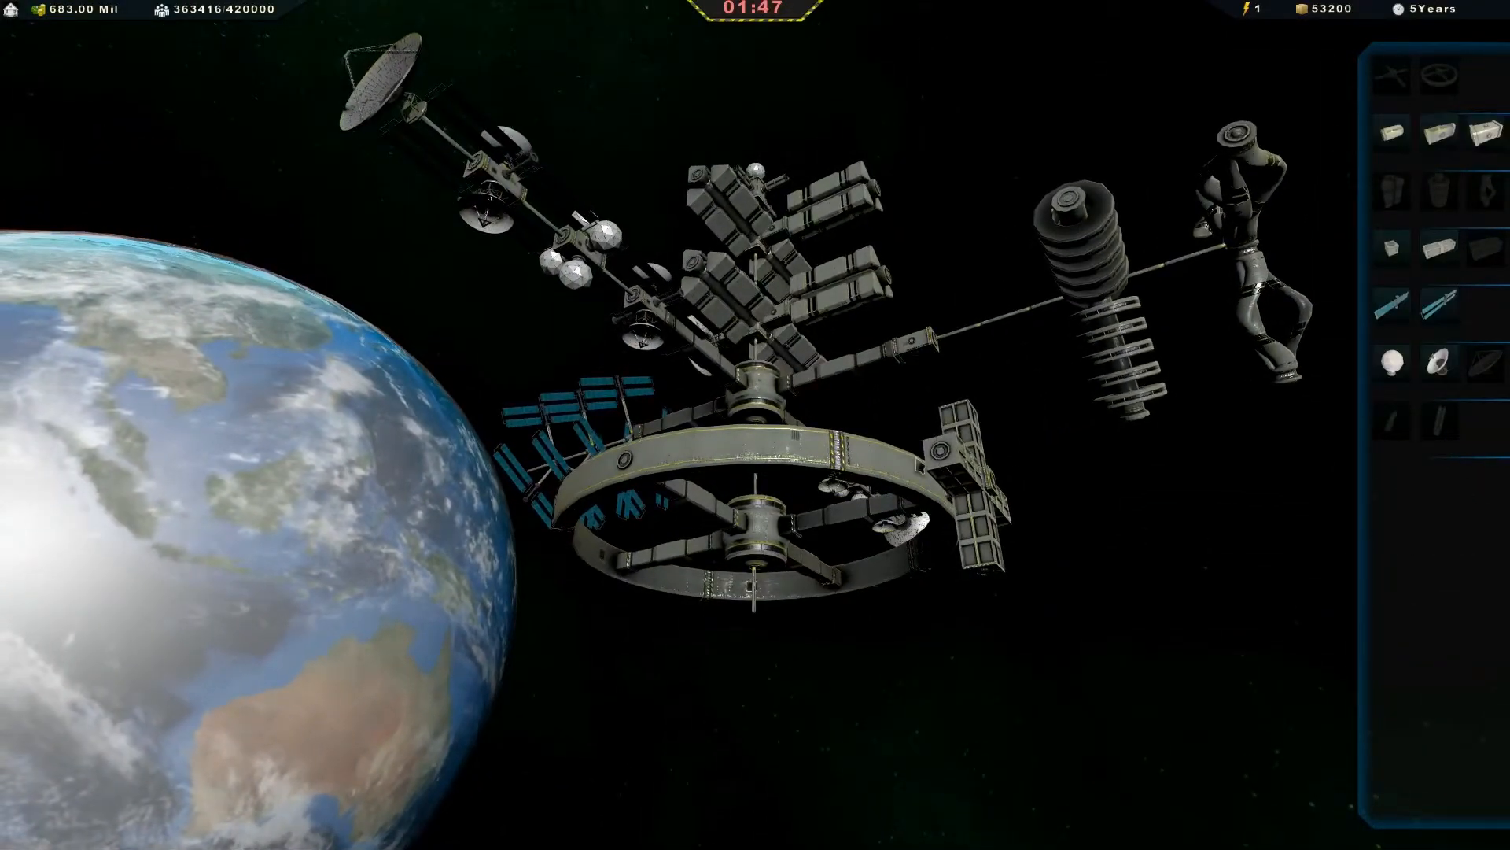
mouse_move(1475, 134)
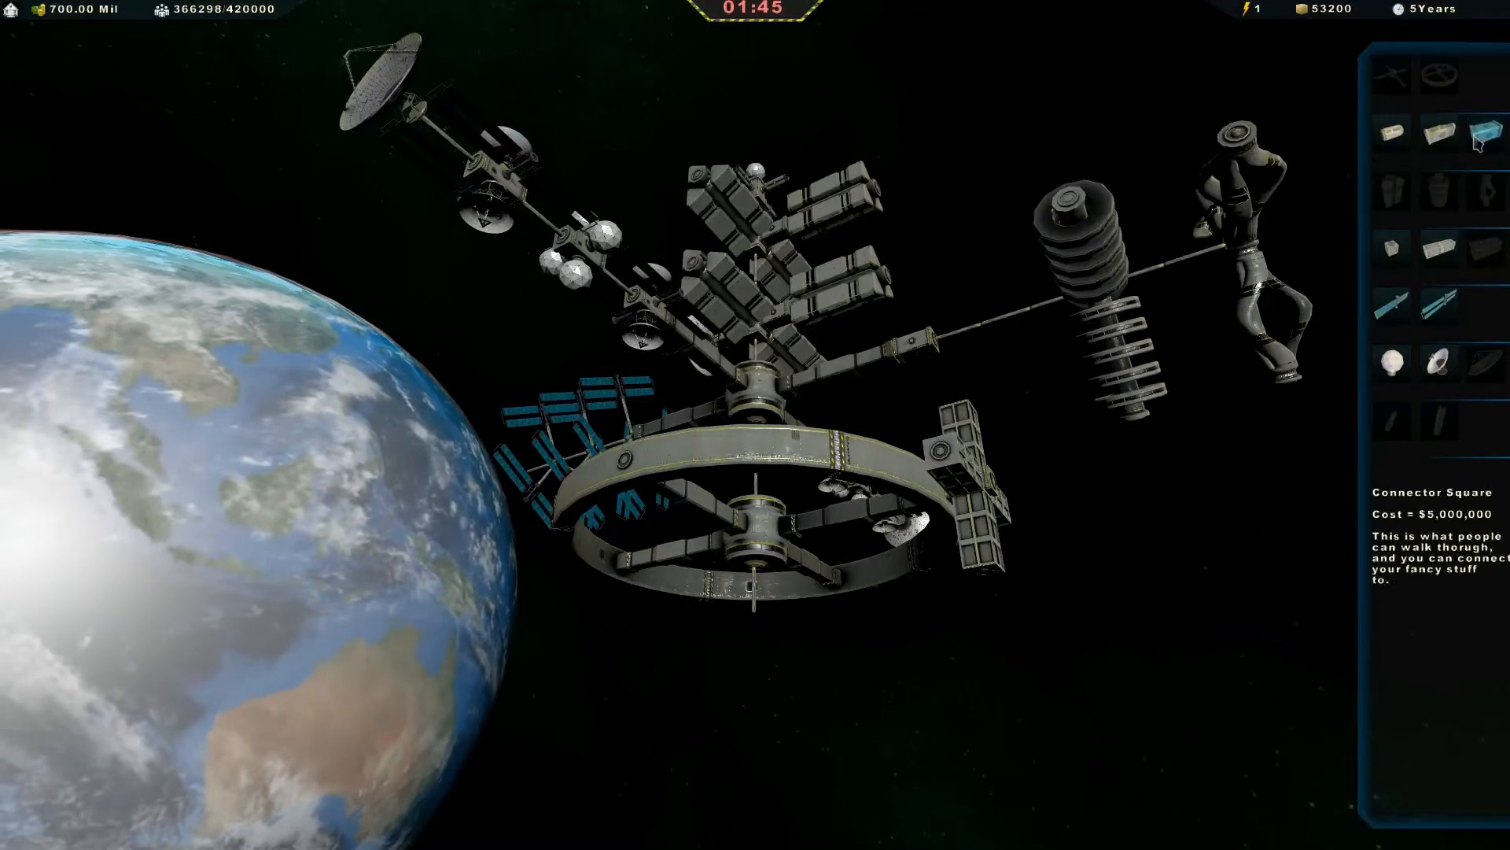